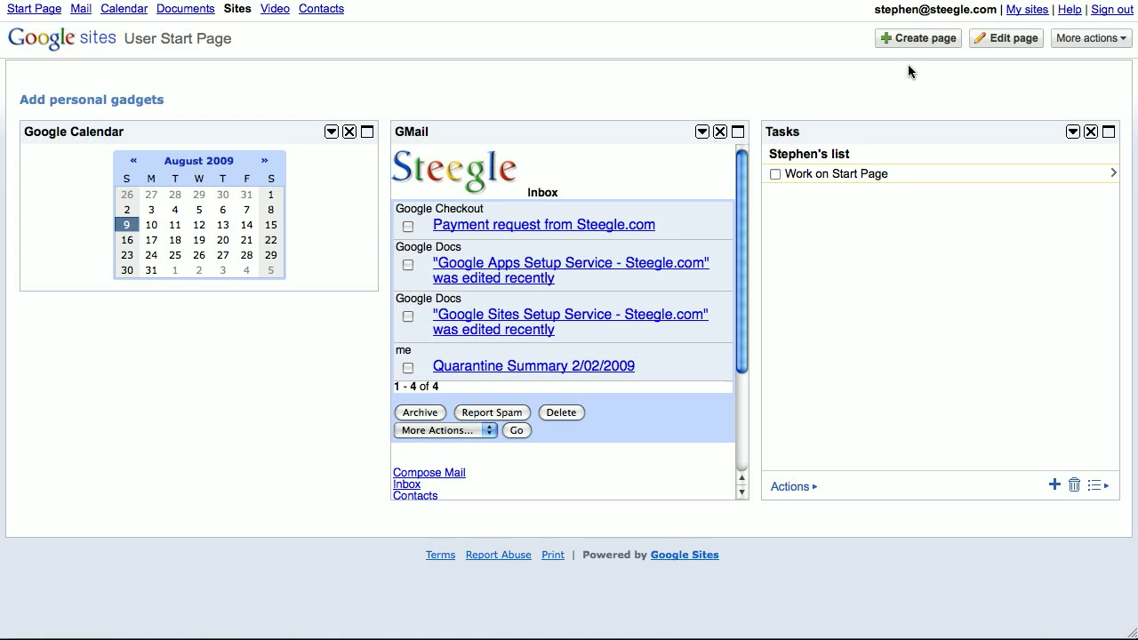
mouse_move(911, 46)
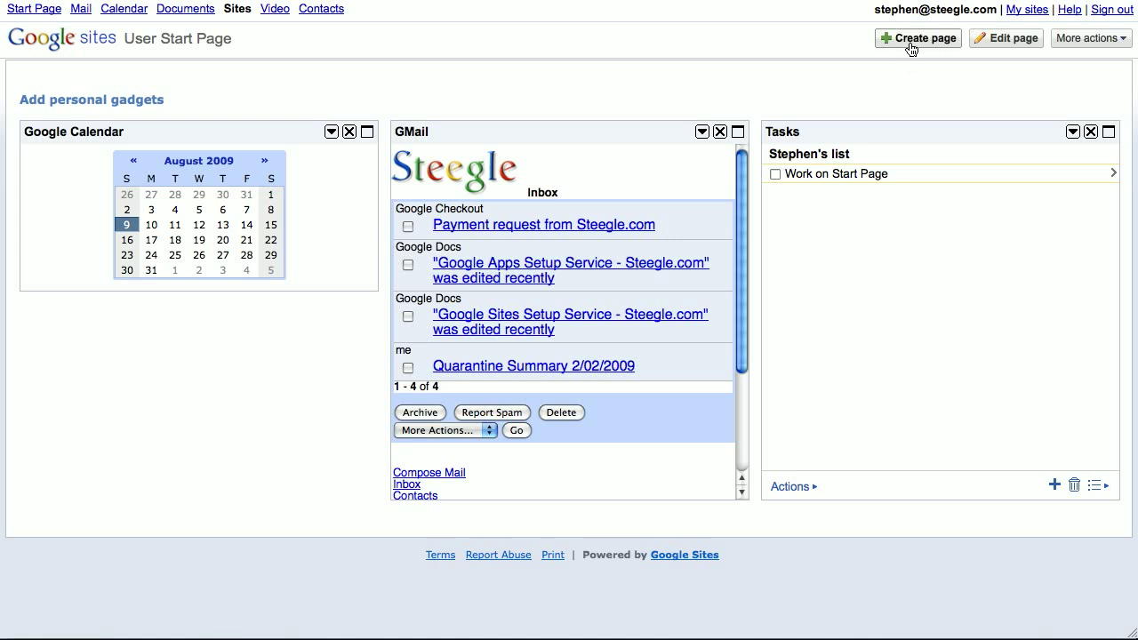
Start a new page from the User Start Page's Create page button
click(917, 38)
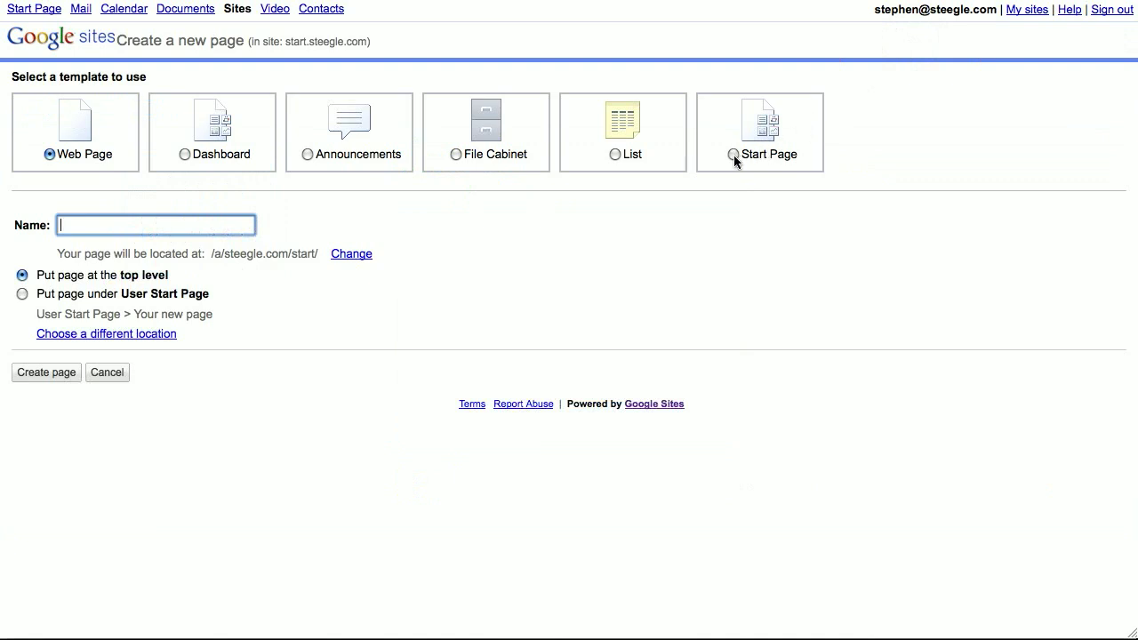
Create a page named 'Start' using the Start Page template
click(731, 153)
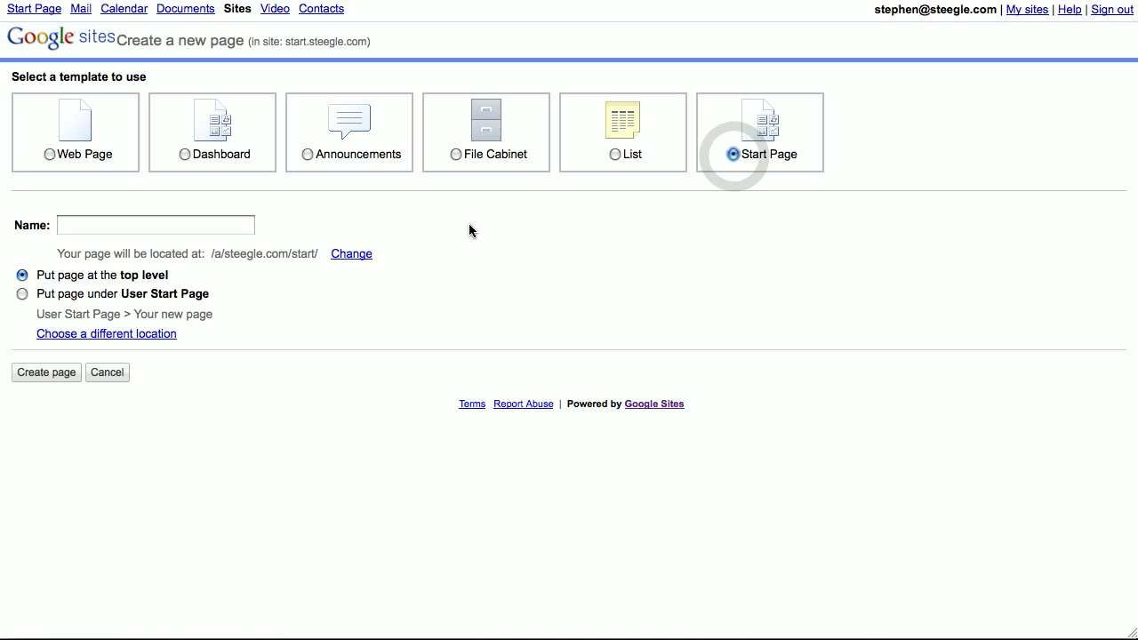
click(155, 224)
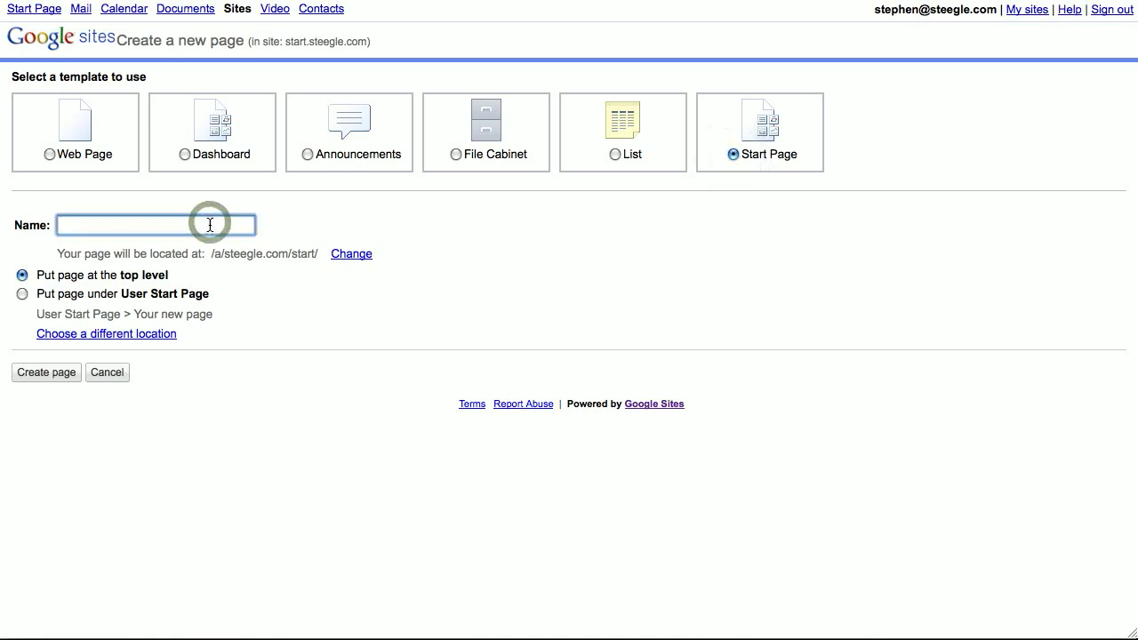
text(Start)
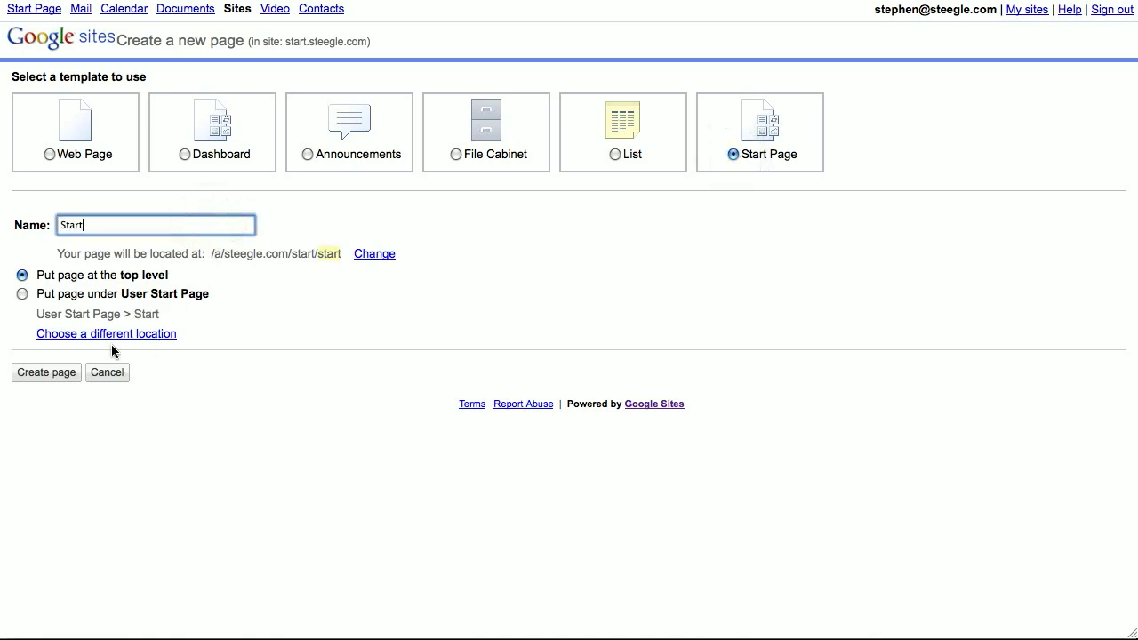
click(45, 372)
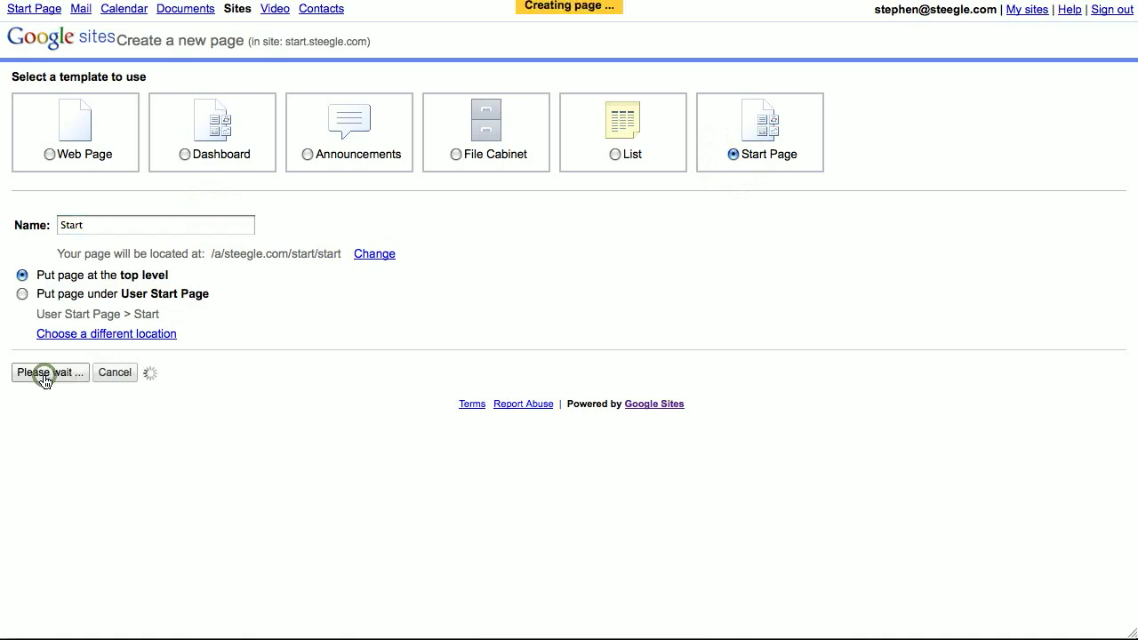
click(50, 372)
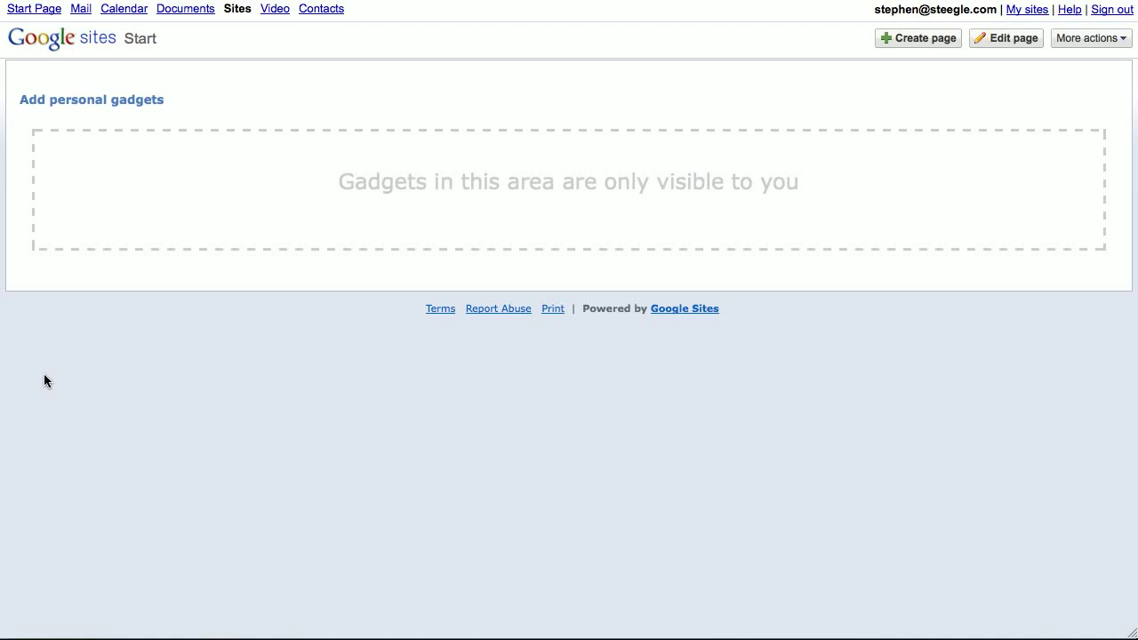
mouse_move(89, 100)
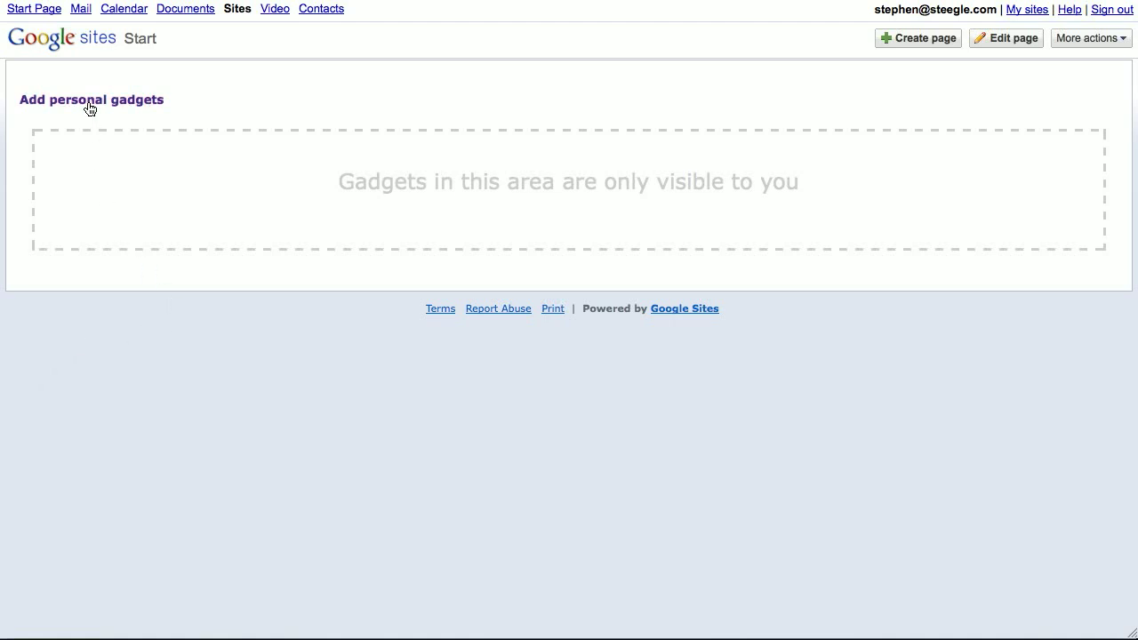
click(90, 100)
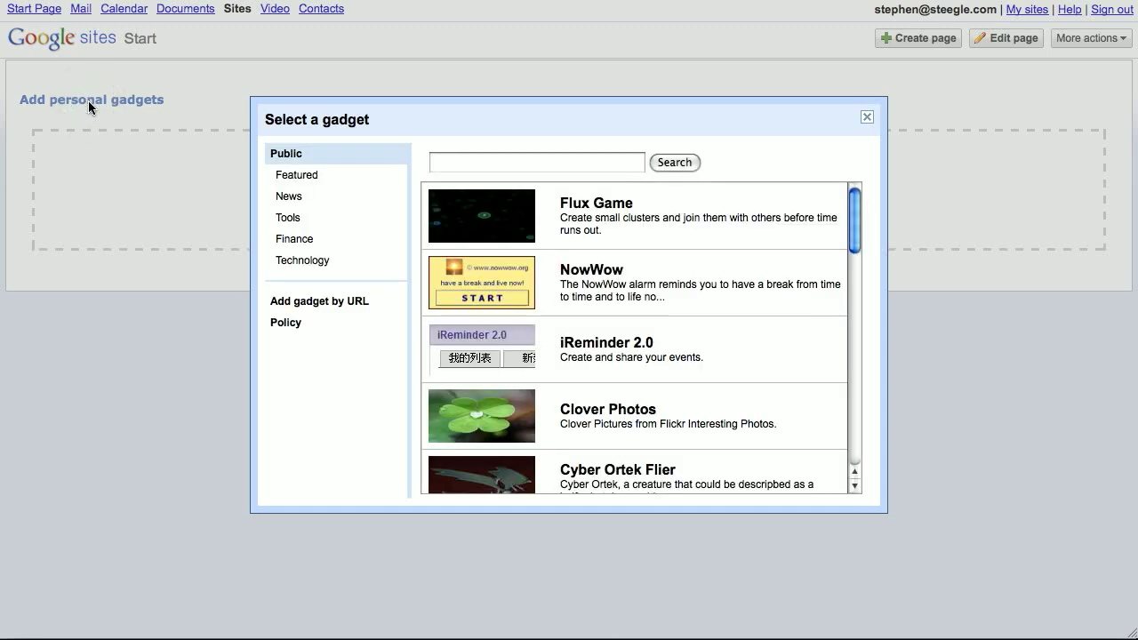
mouse_move(868, 122)
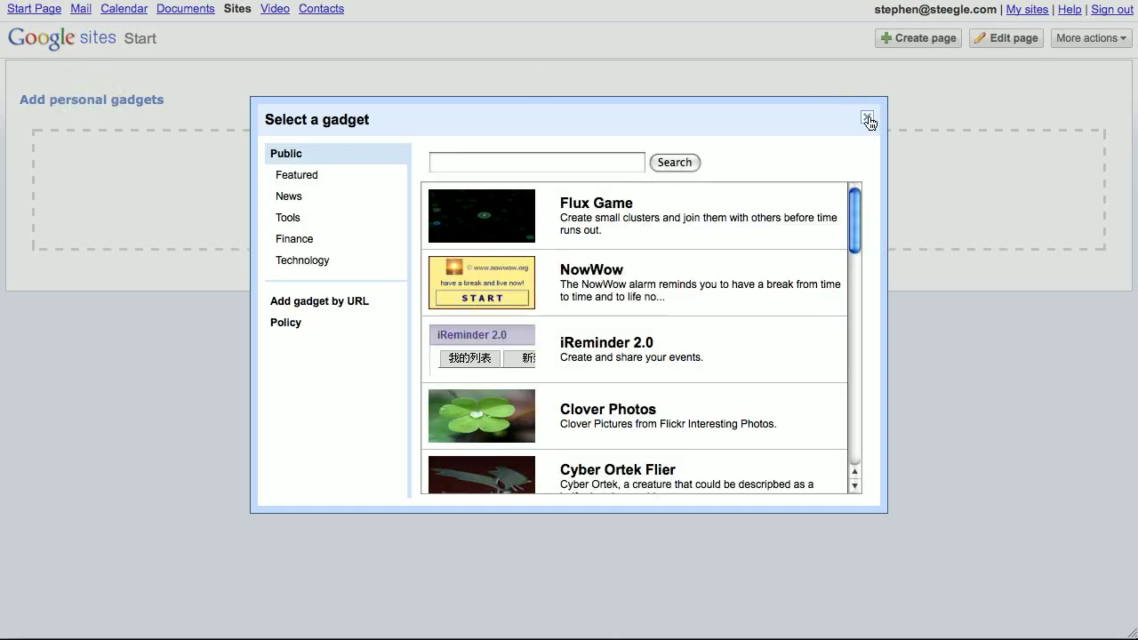
click(868, 119)
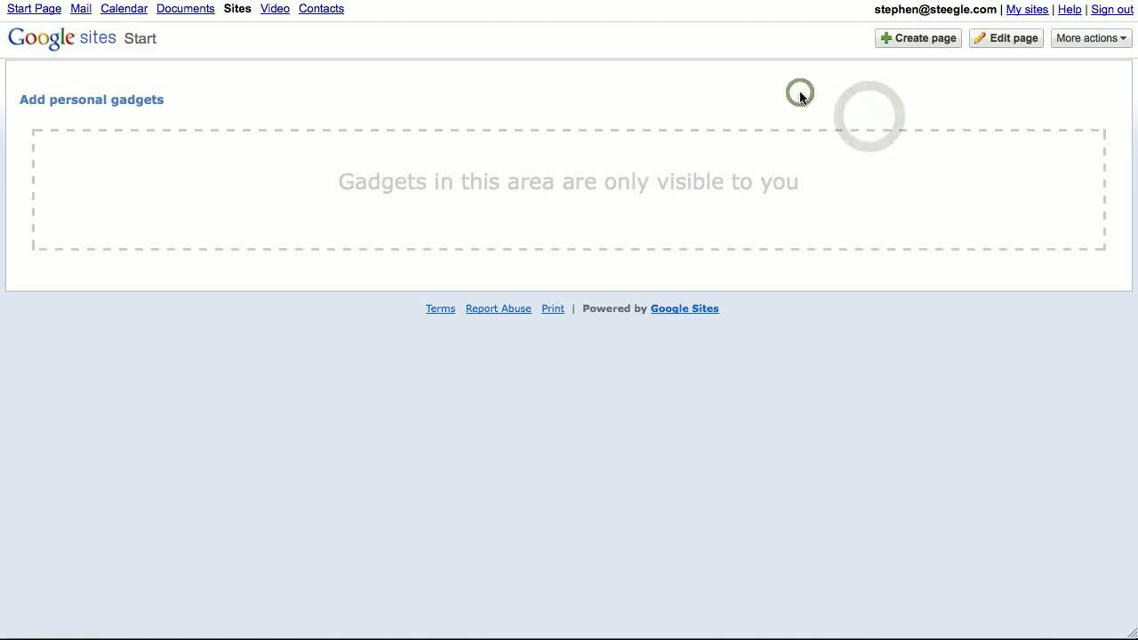
click(918, 38)
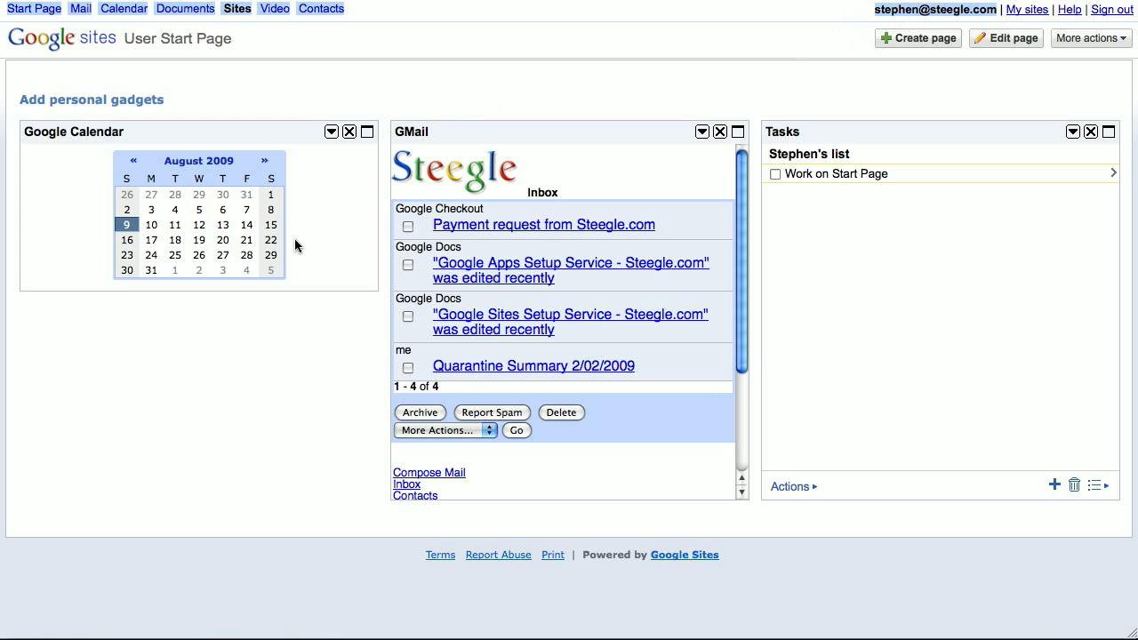
mouse_move(542, 226)
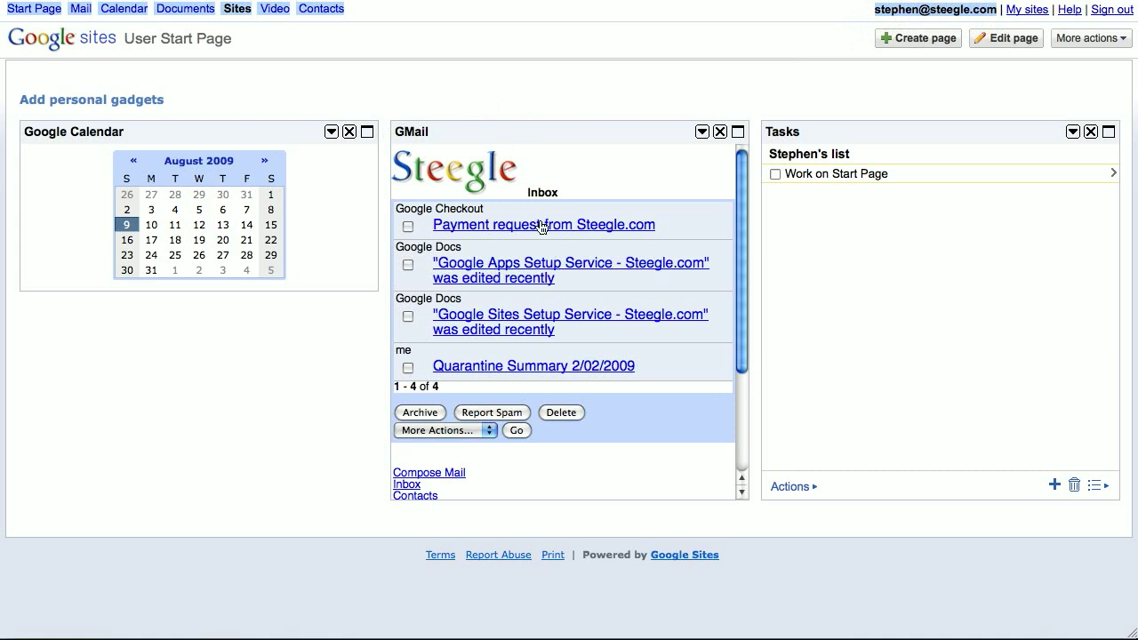
mouse_move(134, 120)
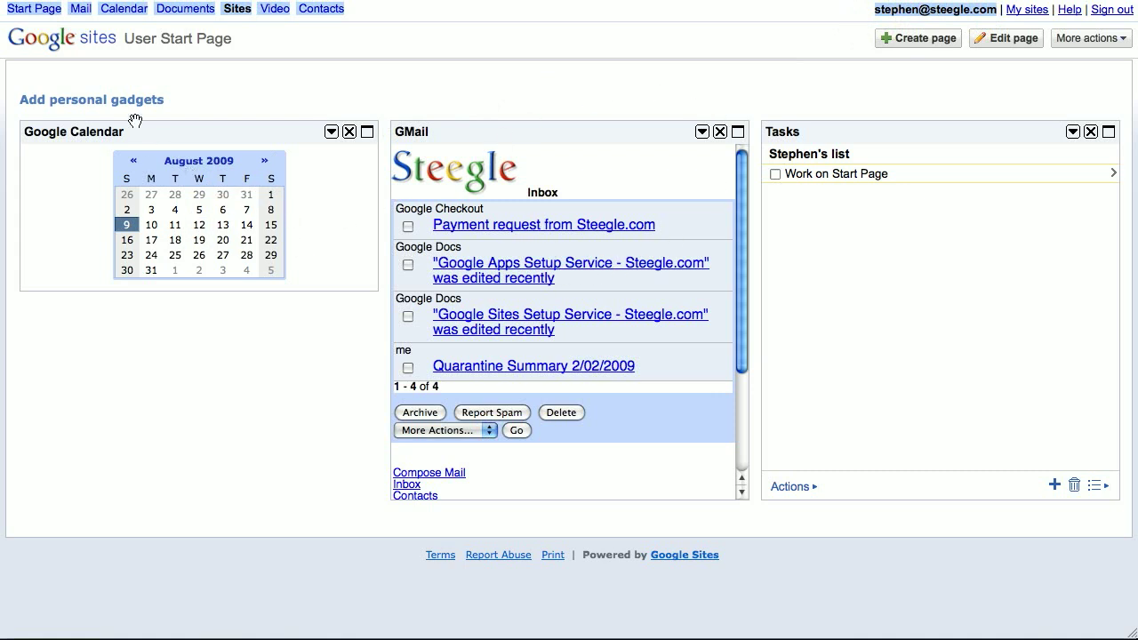
Open the Add personal gadgets picker on the User Start Page
click(90, 100)
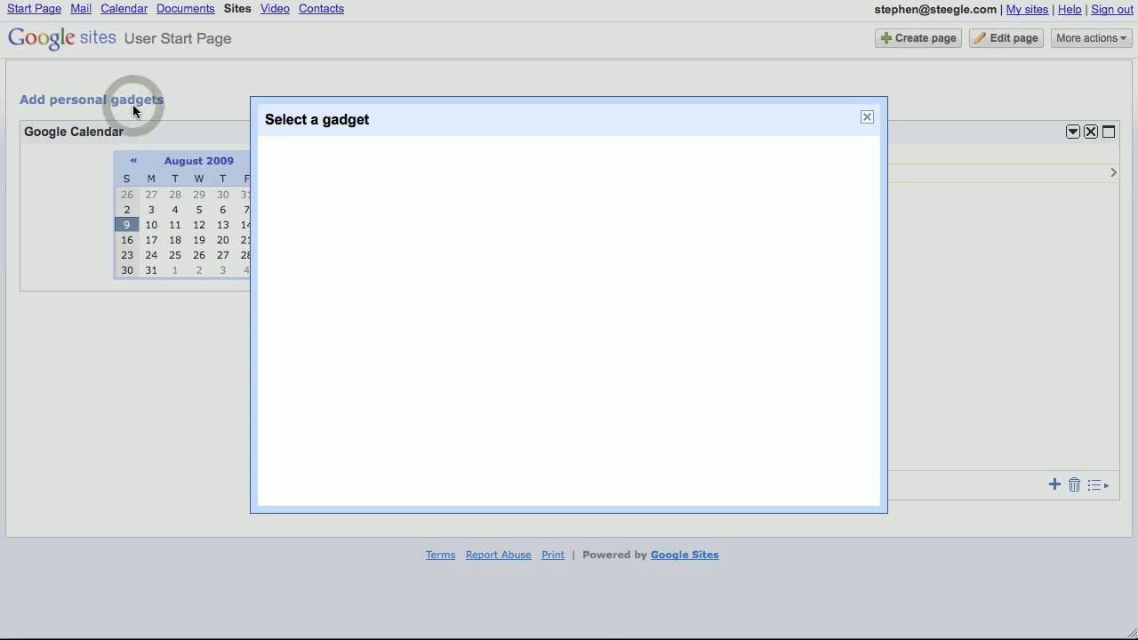
Search News gadgets for 'bbc', choose BBC News Feeds, and reopen the gadget picker
click(288, 196)
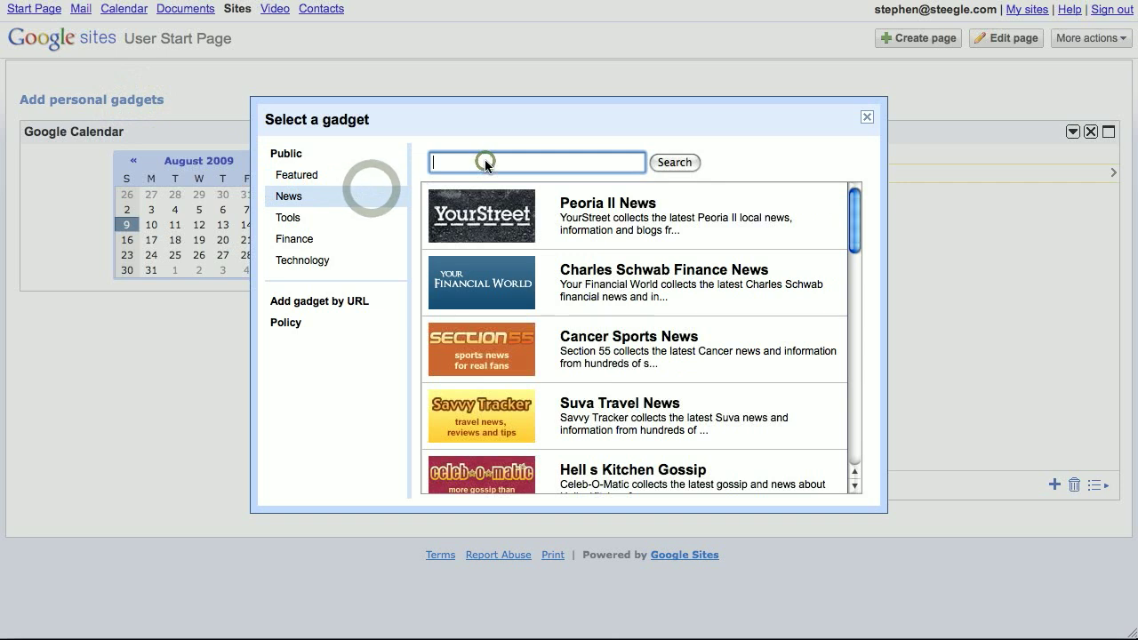
text(bbc)
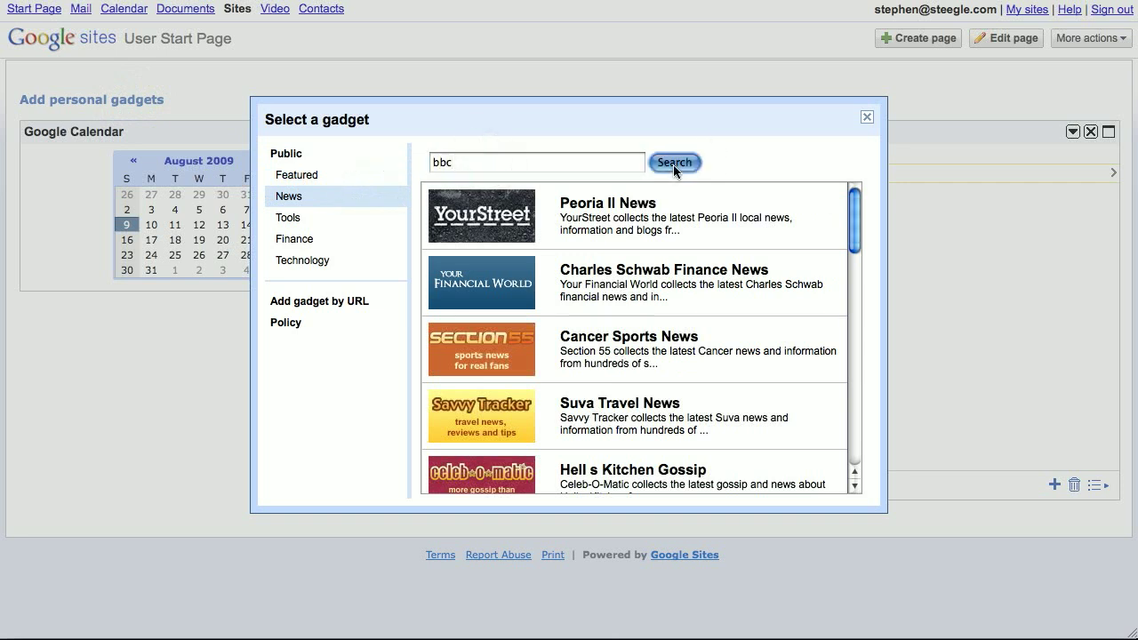
click(675, 162)
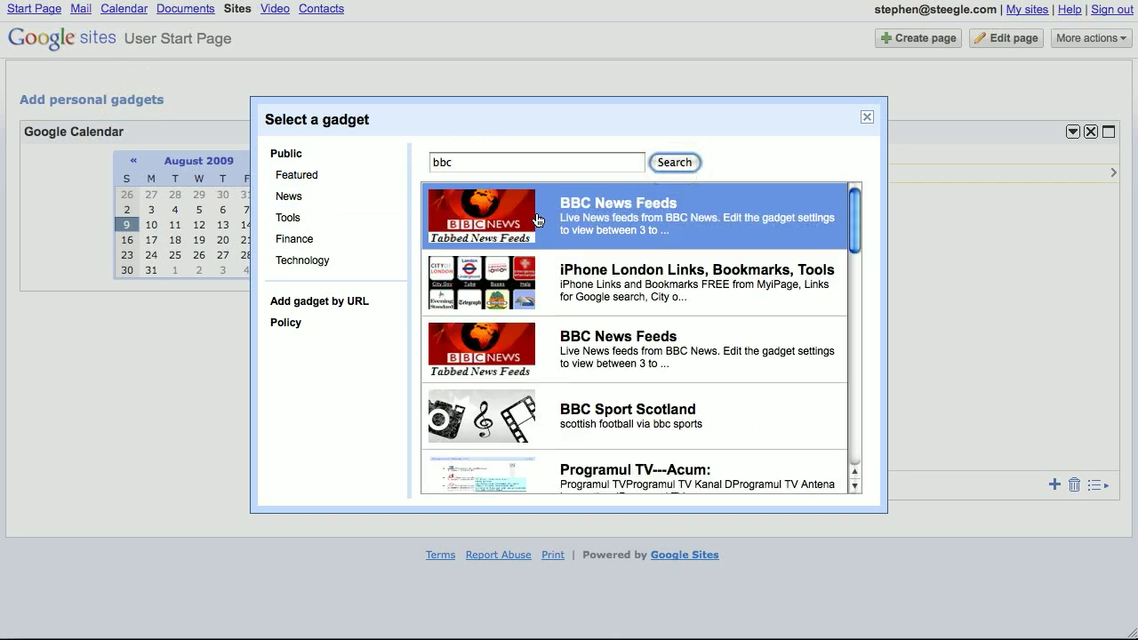
click(866, 117)
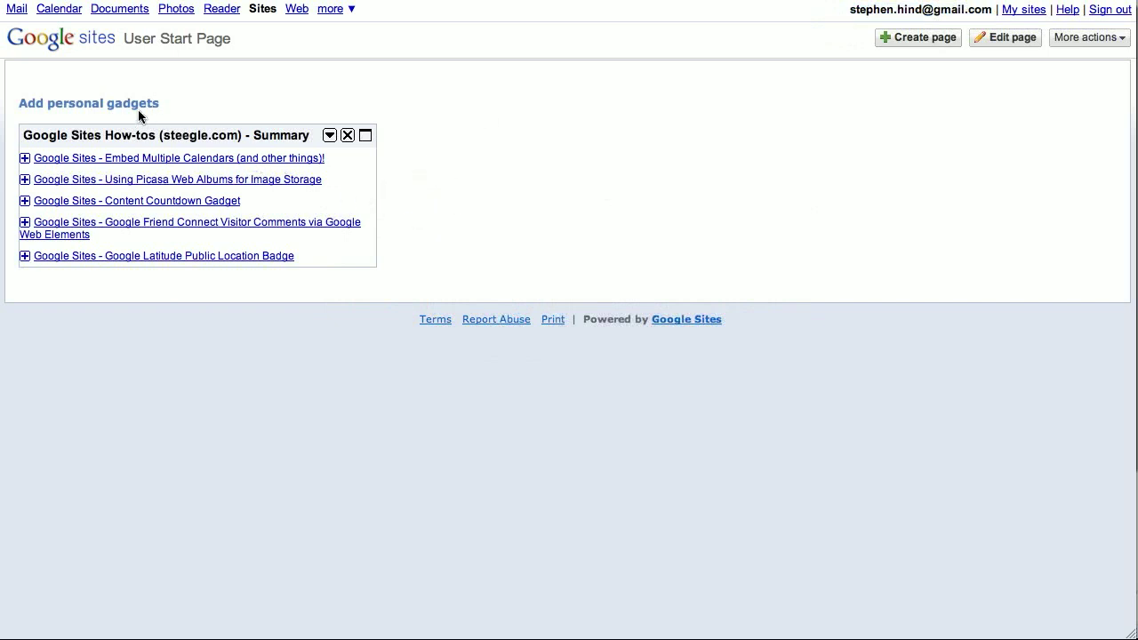
click(88, 103)
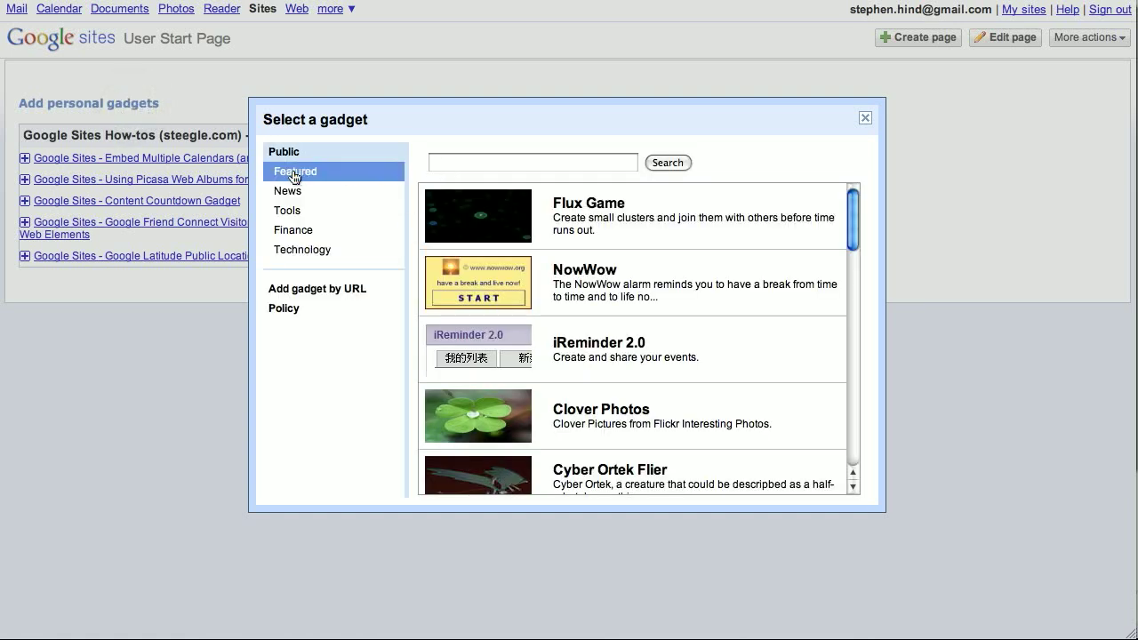
Add the RSS Feed gadget from the Featured gadgets list
click(294, 171)
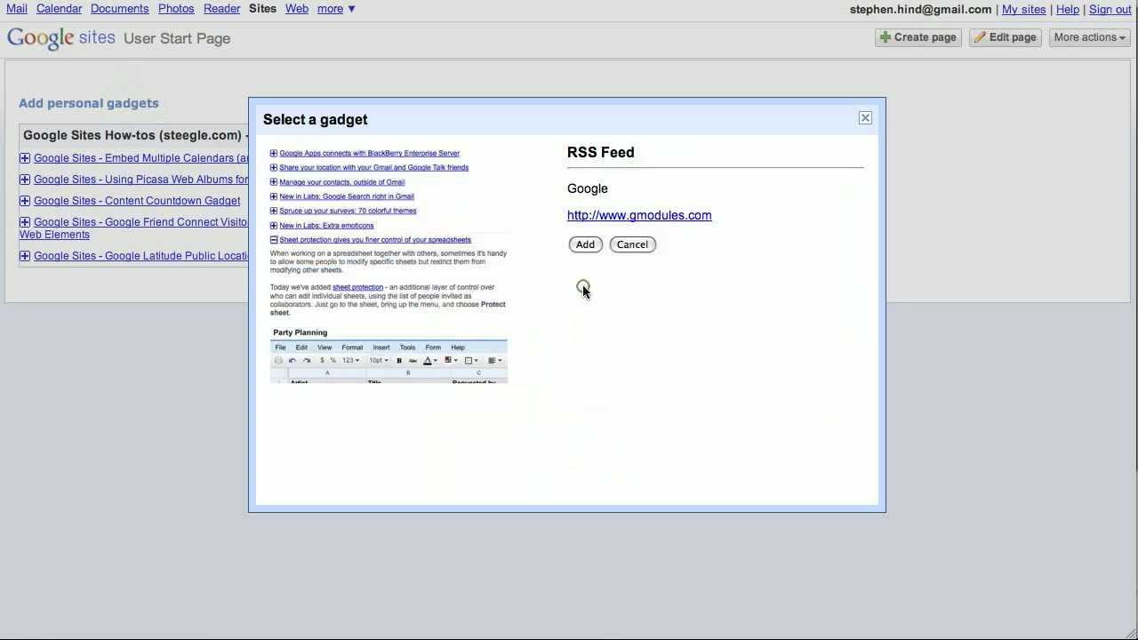
click(584, 244)
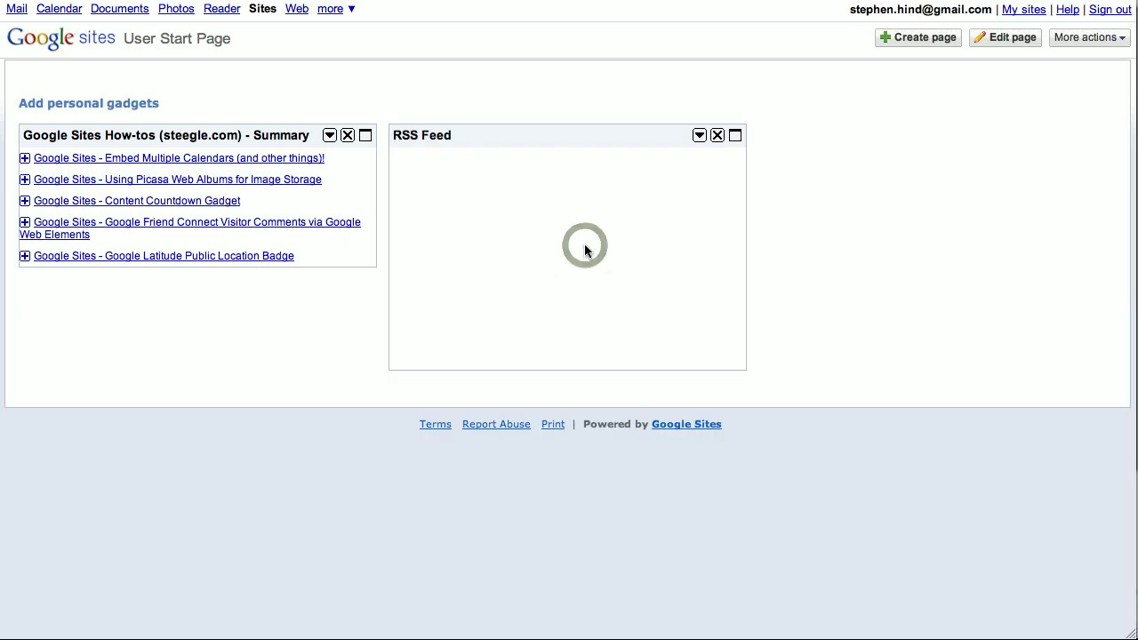